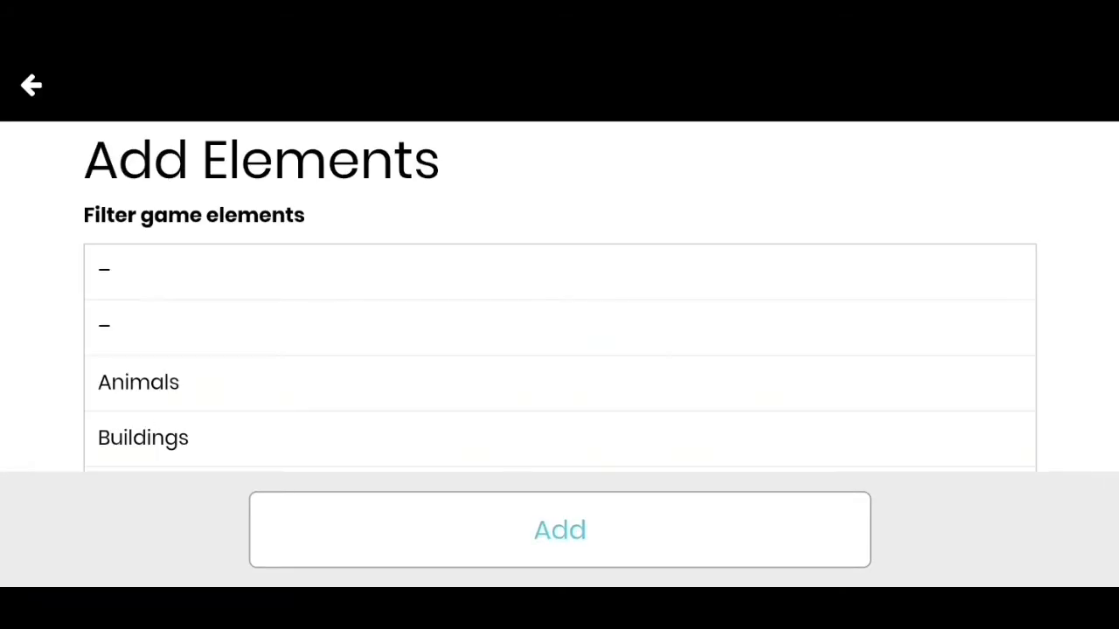
# Step: Filter Add Elements to 'to Defend' and add the metal lattice tower to the toolbar
pyautogui.scroll(-3)
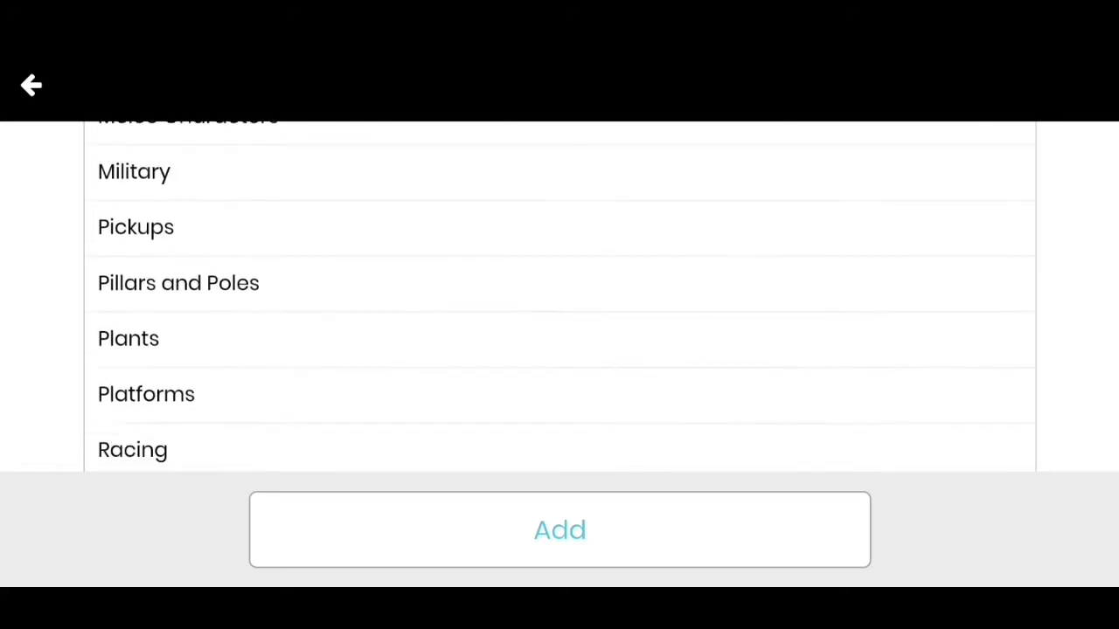
pyautogui.scroll(-3)
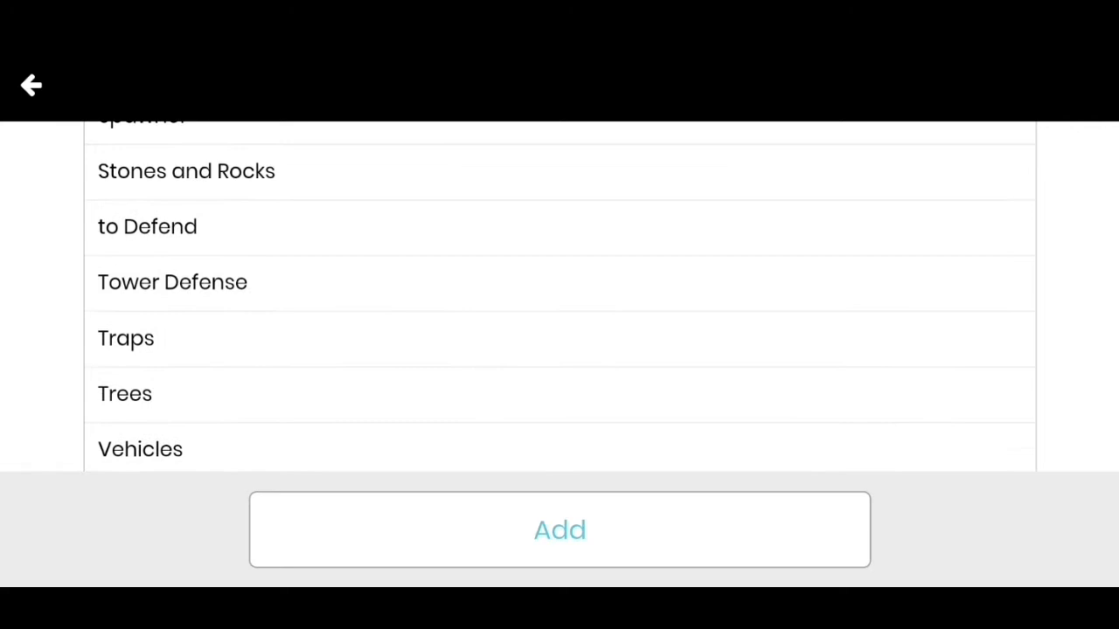
pyautogui.click(147, 227)
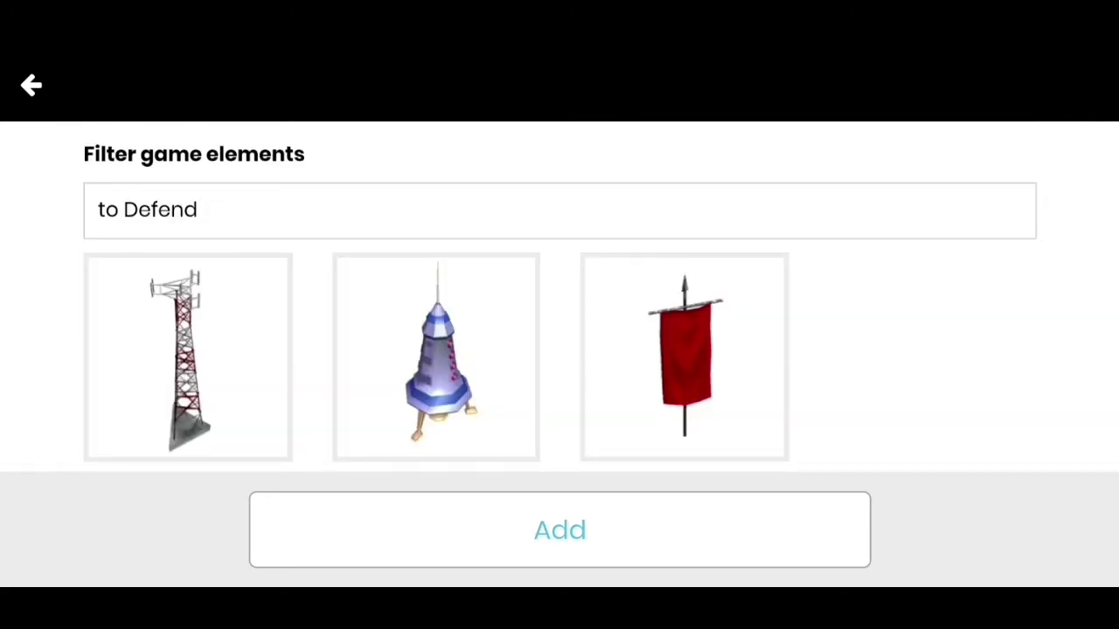
pyautogui.click(189, 357)
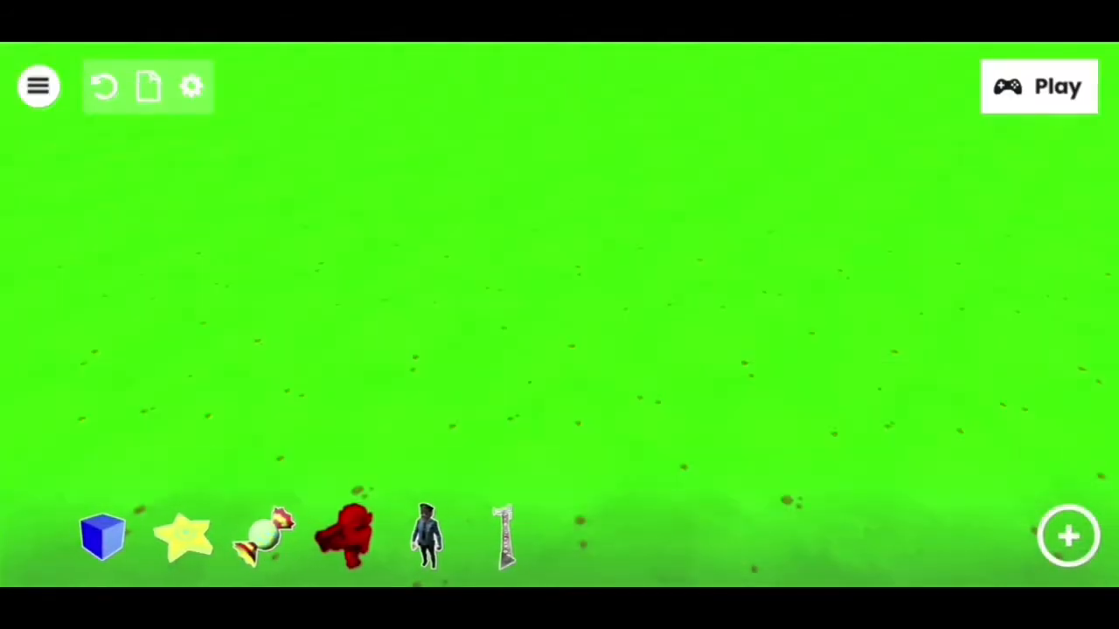
# Step: View the candy element's Sweet info card from the bottom element bar
pyautogui.click(428, 533)
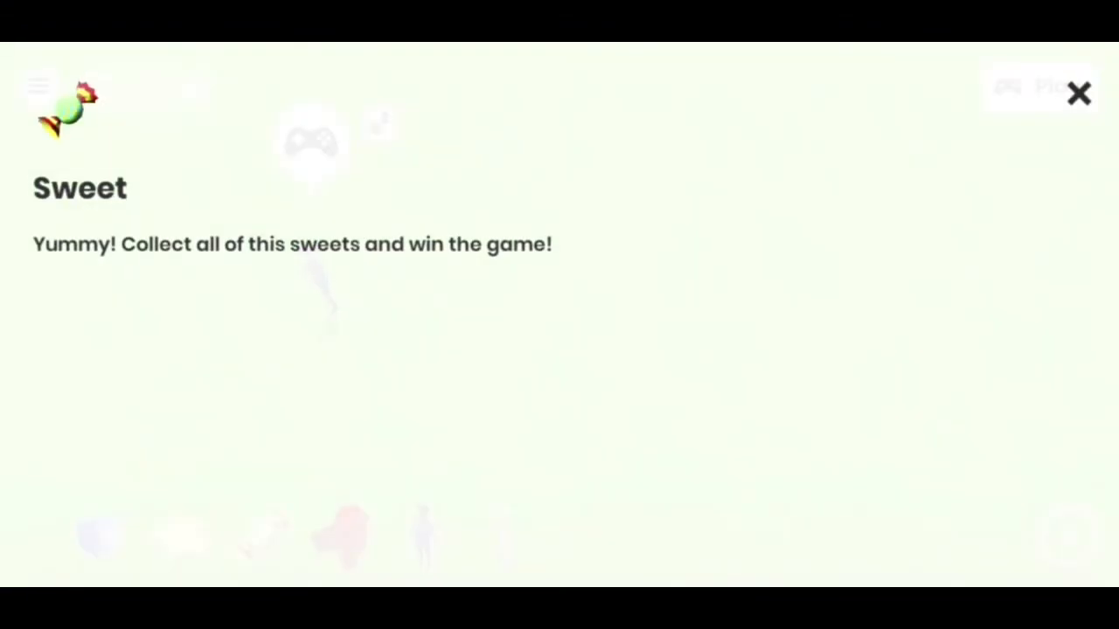
# Step: Dismiss the Sweet card and place a candy on the green field
pyautogui.click(1078, 94)
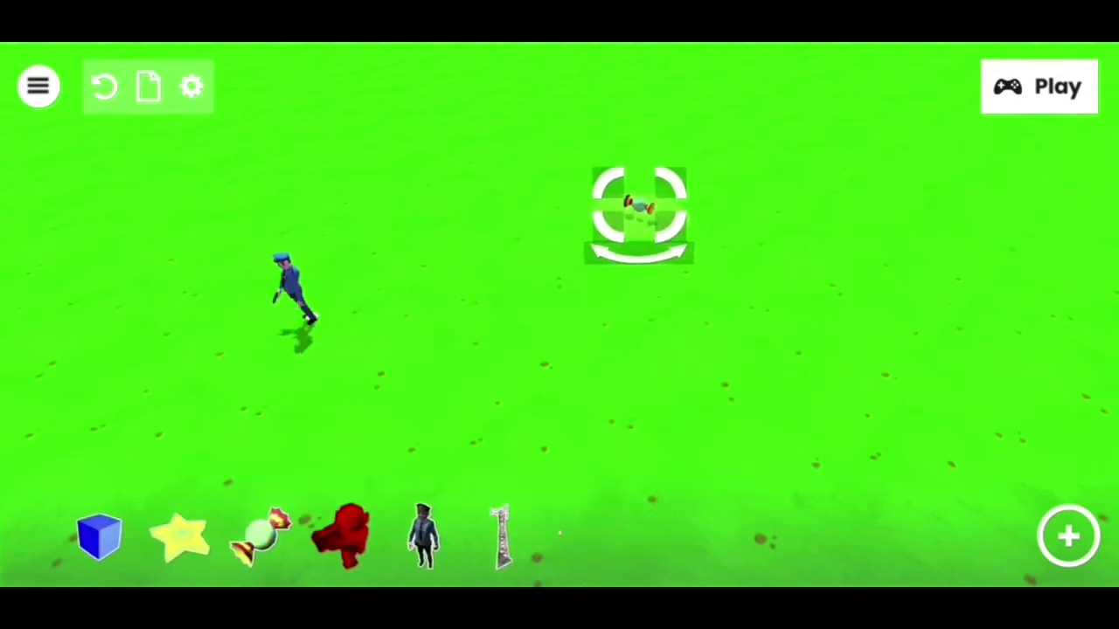
pyautogui.moveTo(638, 213); pyautogui.dragTo(638, 419)
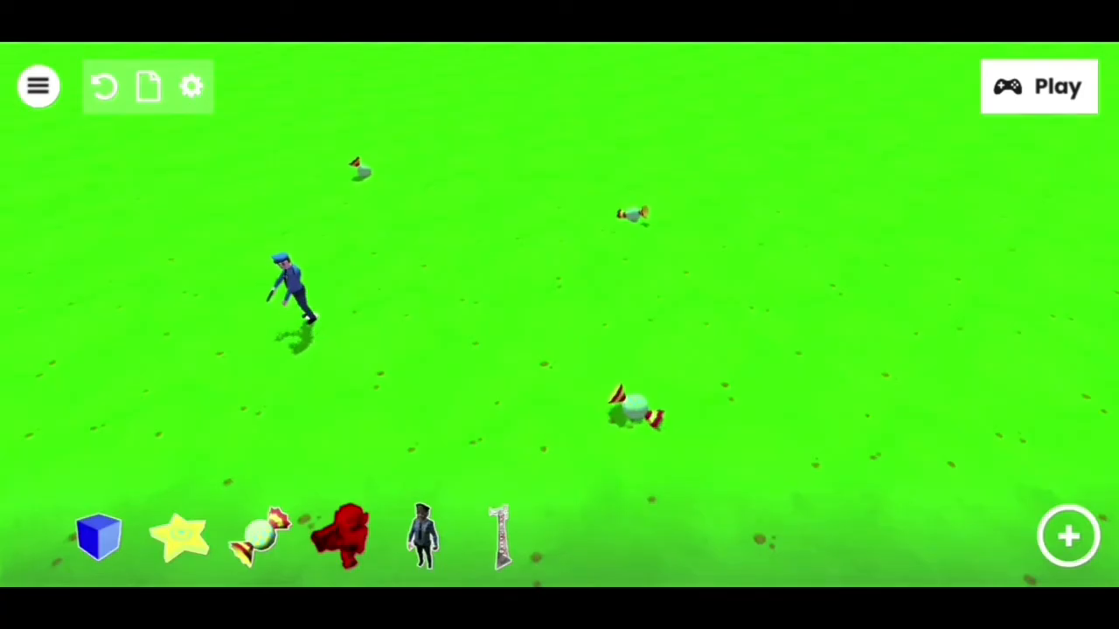
# Step: Remove everything from the level, confirming with Ok
pyautogui.click(149, 88)
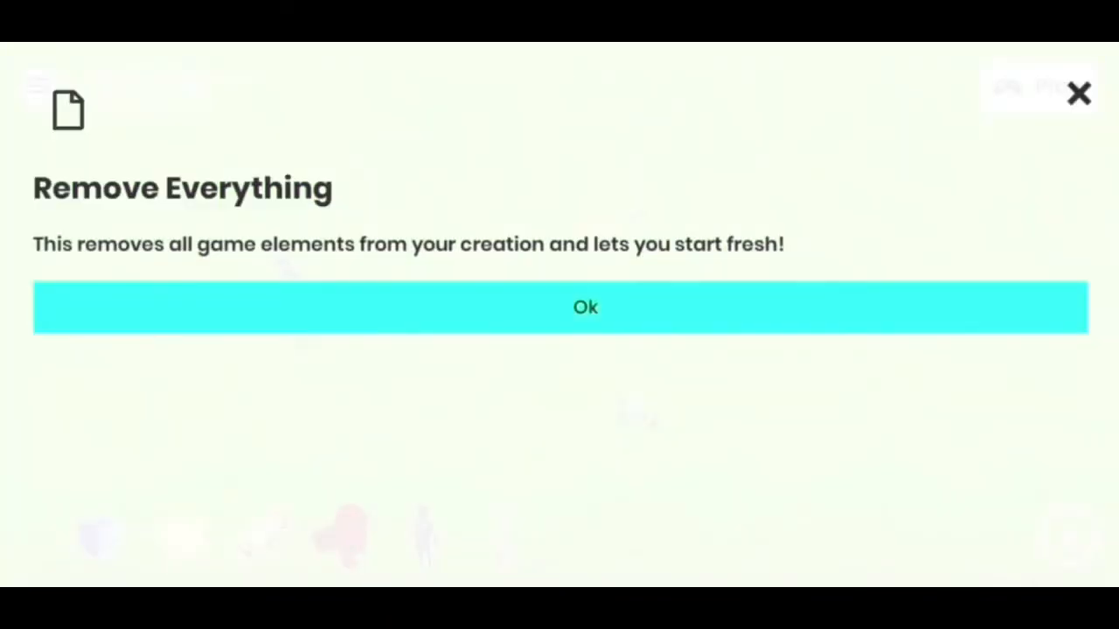
pyautogui.click(583, 308)
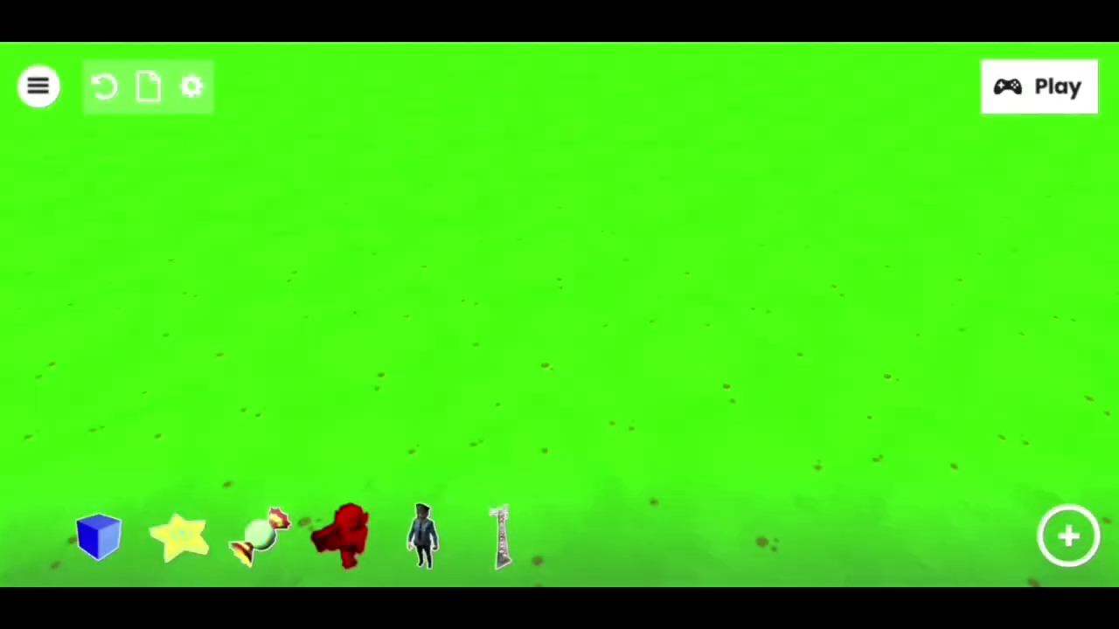